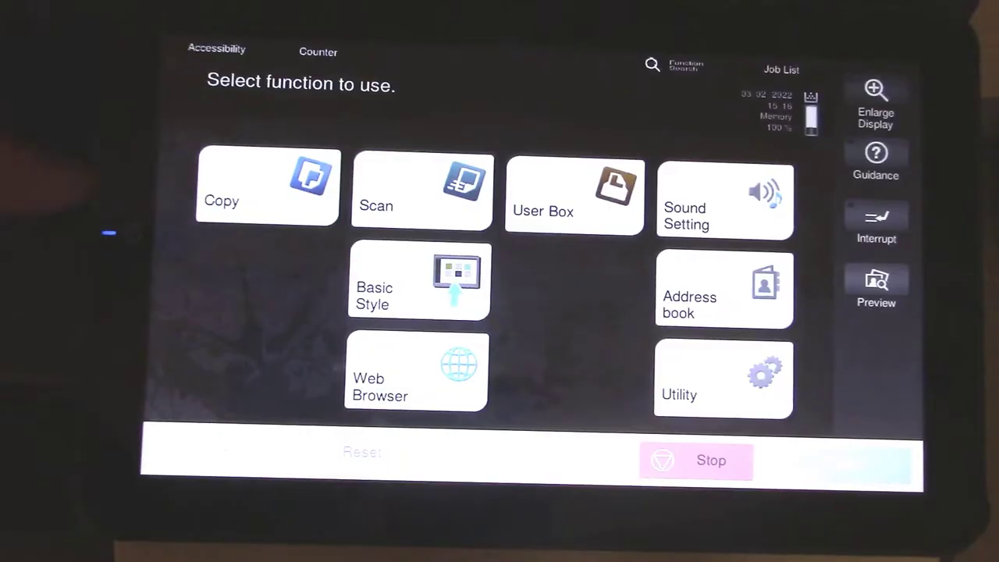
Step: Start a copy job and set the number of sets to 3
left_click(267, 184)
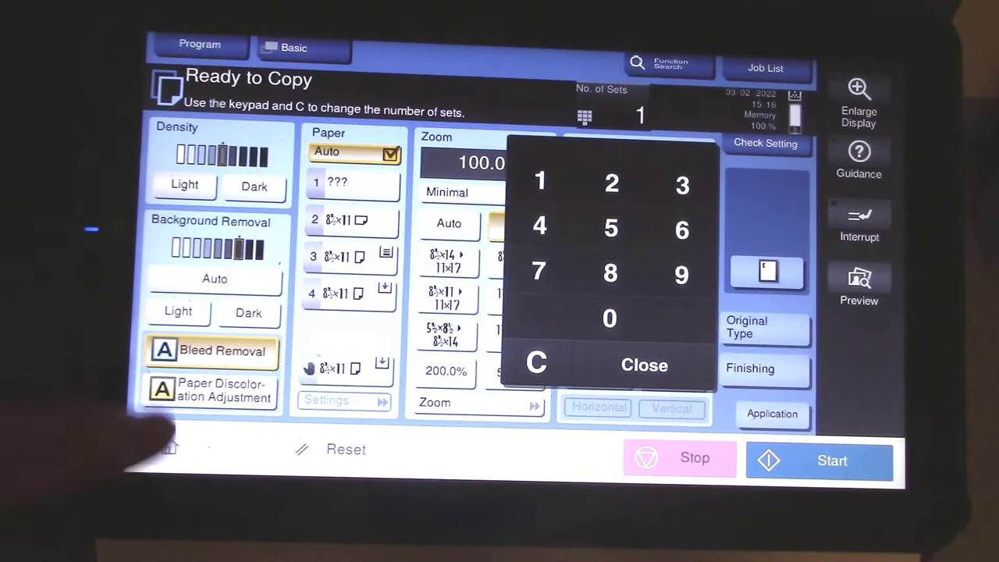
left_click(680, 182)
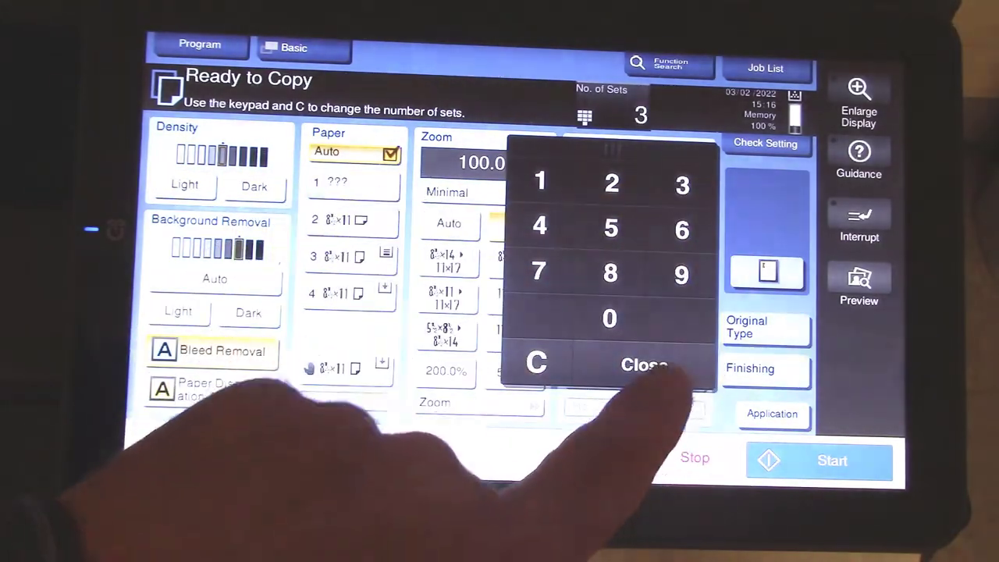
left_click(643, 363)
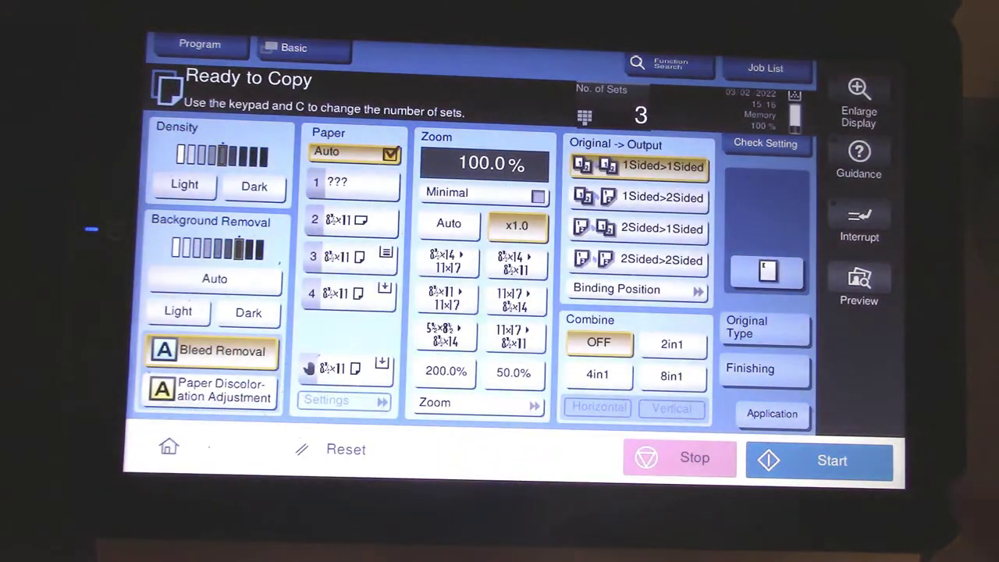
Step: Choose Center Staple & Fold from the Finishing fold/bind options
left_click(749, 369)
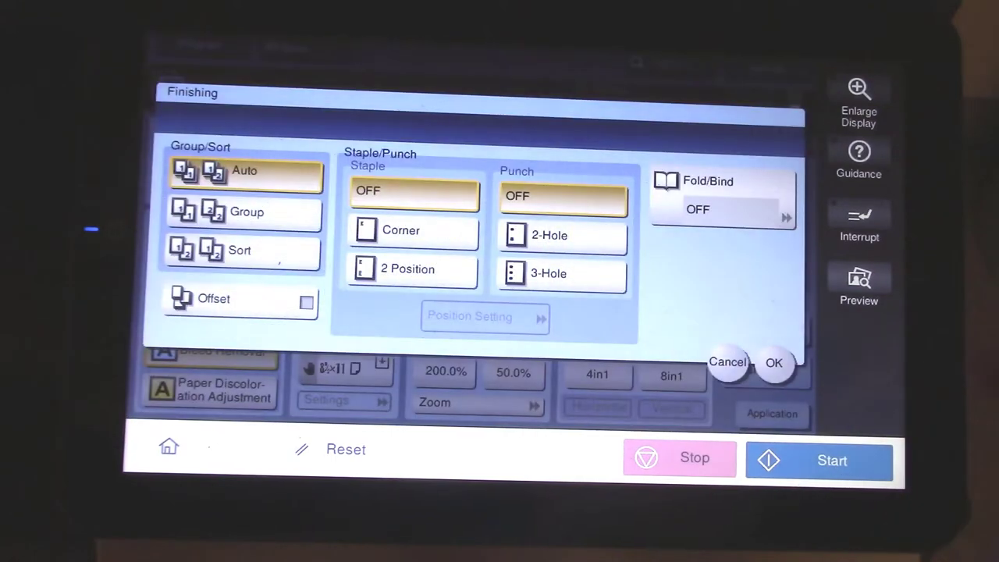
left_click(721, 195)
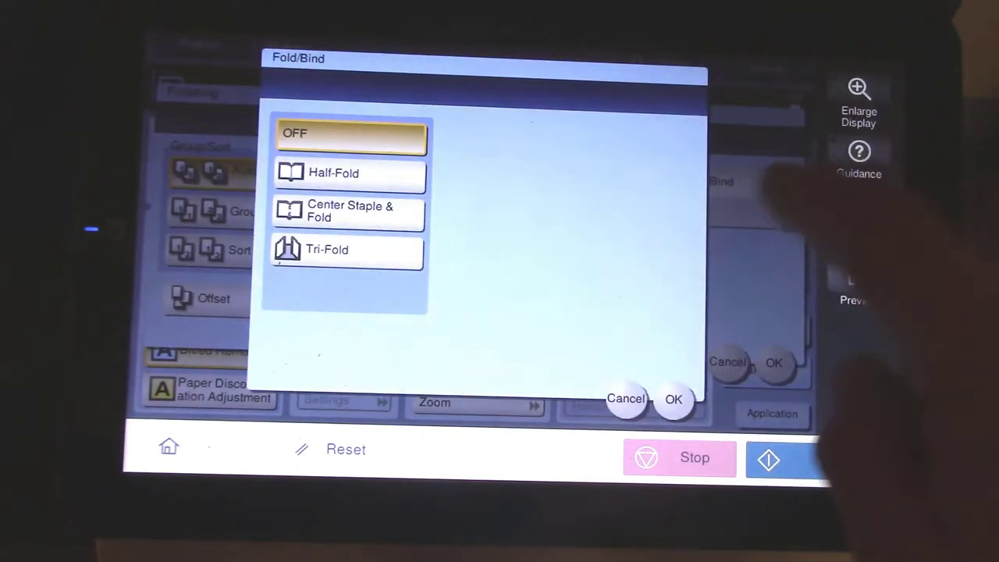
left_click(347, 211)
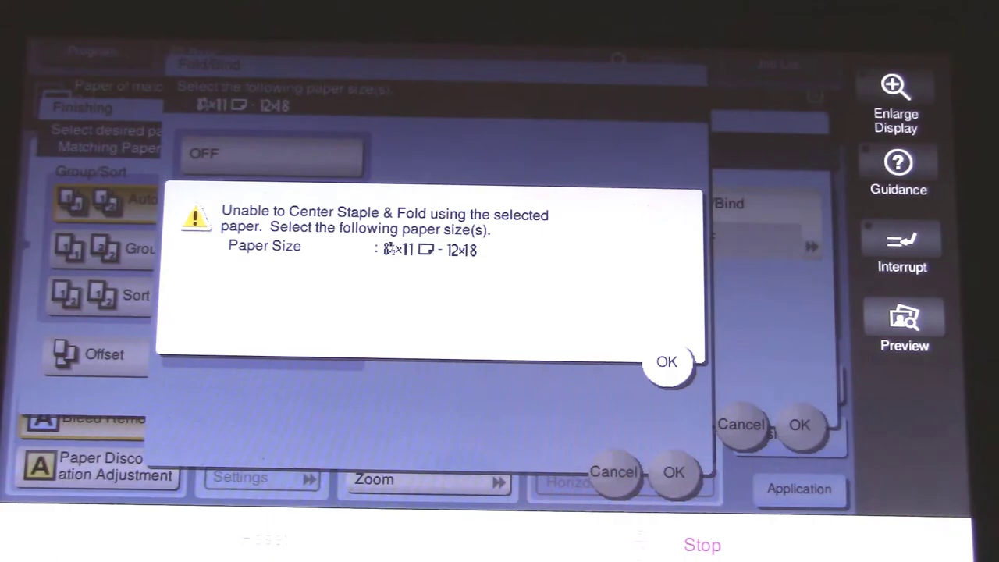
Step: Acknowledge the paper-size warning and select paper tray 2 (8½x11)
left_click(665, 362)
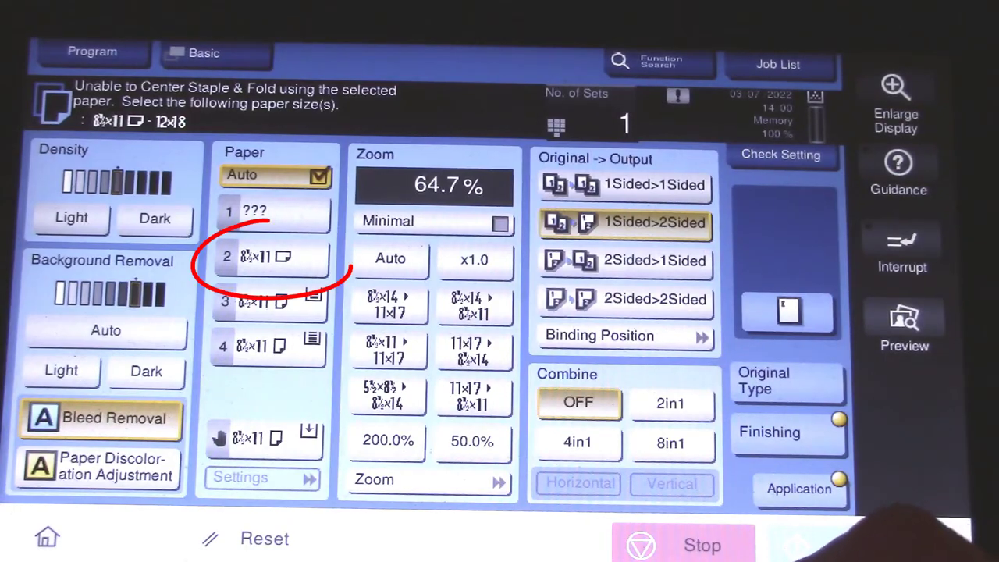
left_click(271, 256)
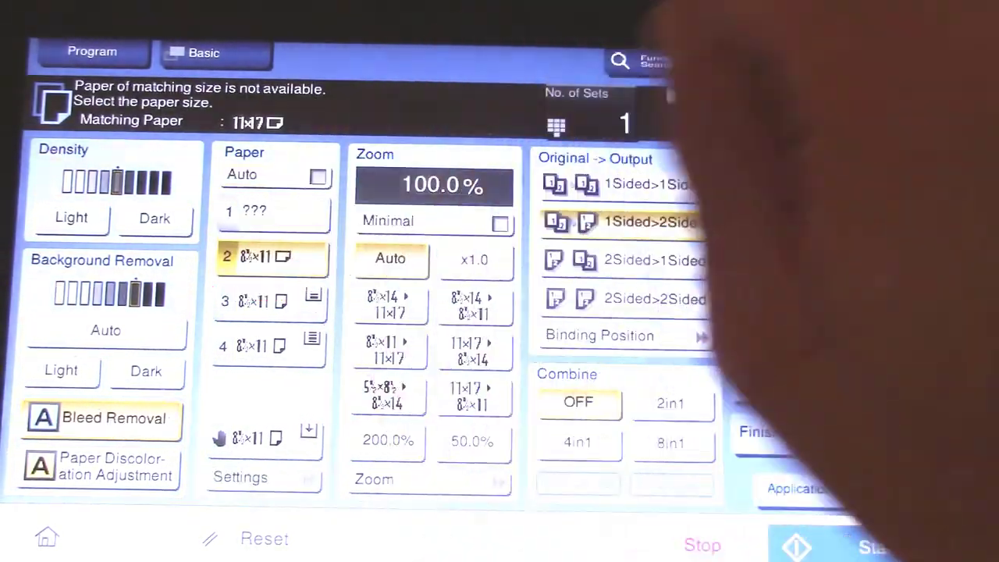